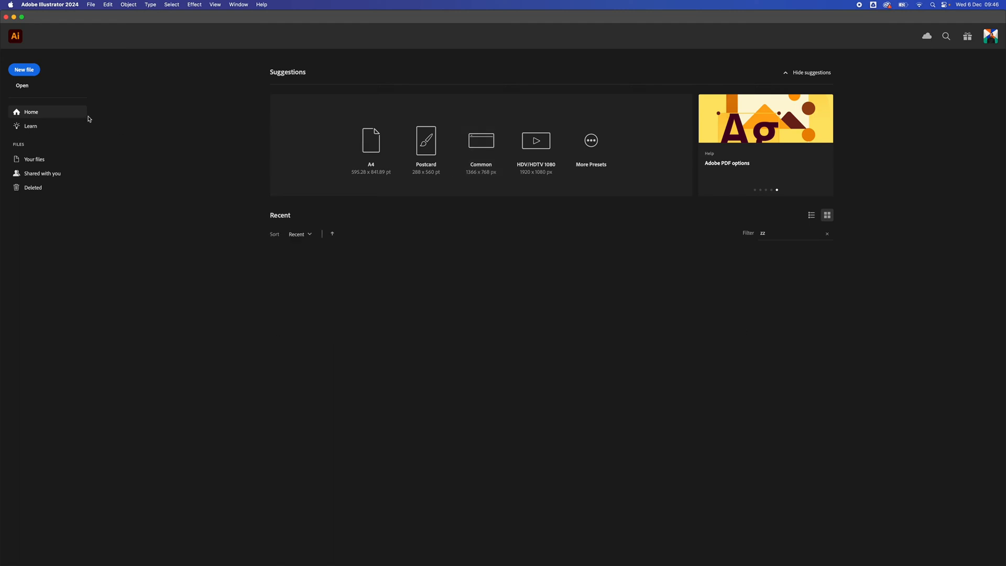
Start a new file from the Home screen to reach the 297 × 210 mm Print preset.
{"action": "left_click", "coordinate": [23, 69]}
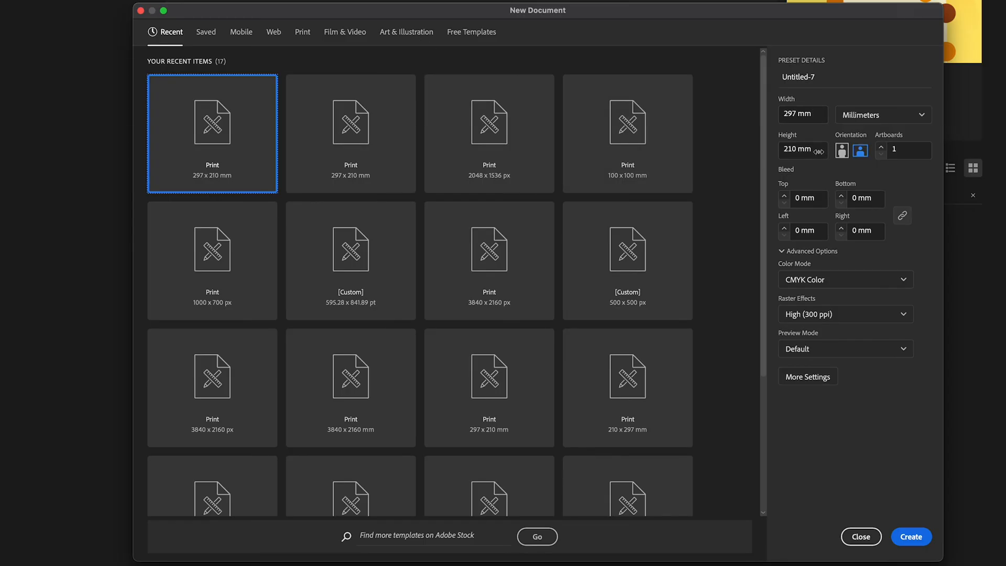
Set the Top bleed to 3 mm with linking on so all four sides read 3 mm.
{"action": "left_click", "coordinate": [859, 151]}
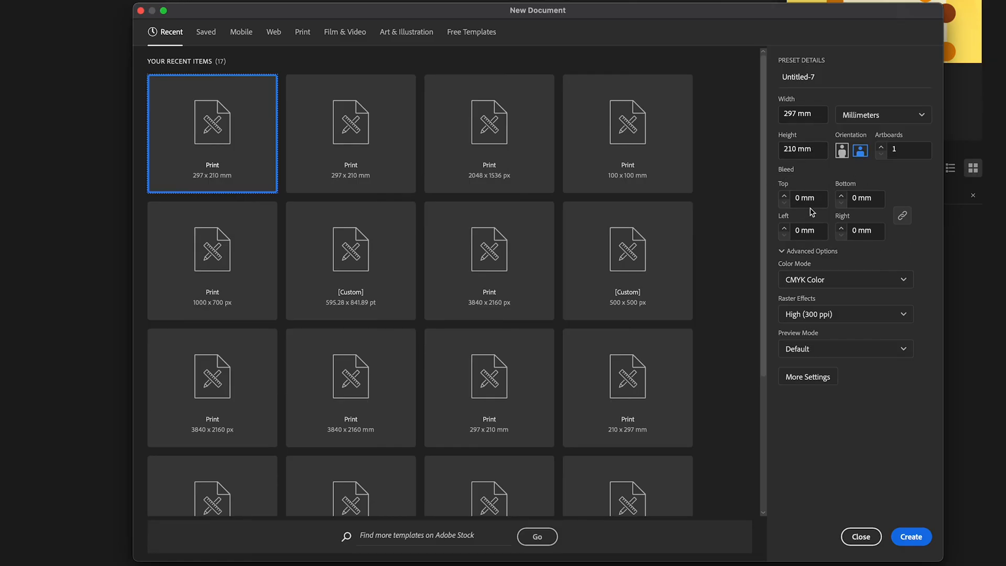
{"action": "left_click", "coordinate": [808, 198]}
{"action": "type", "text": "3"}
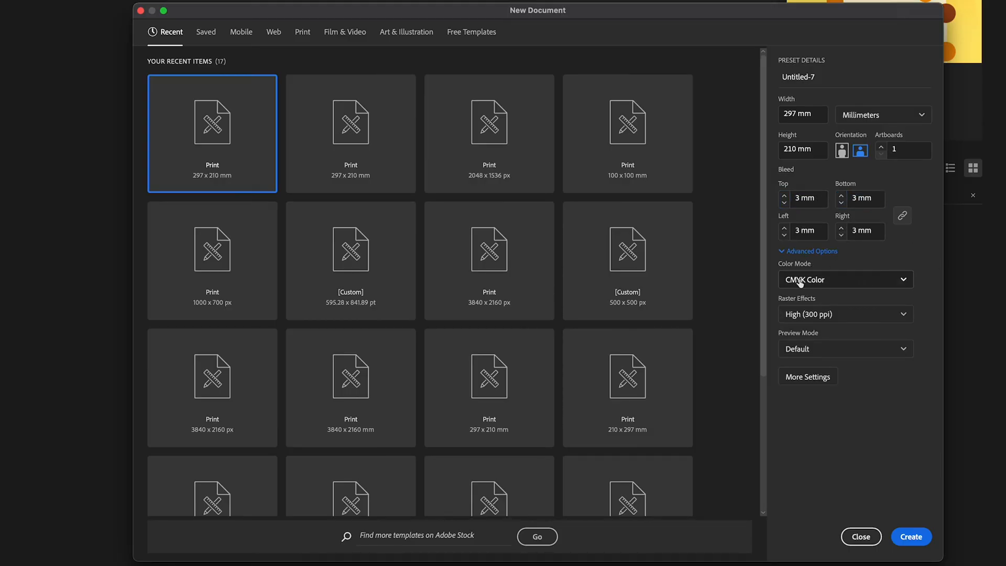
{"action": "mouse_move", "coordinate": [845, 289]}
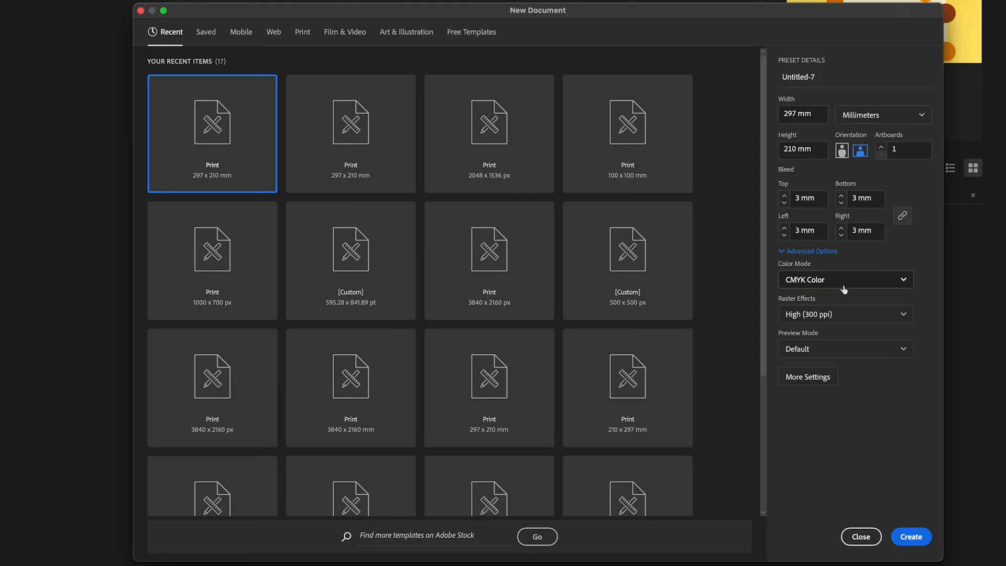
{"action": "mouse_move", "coordinate": [793, 321]}
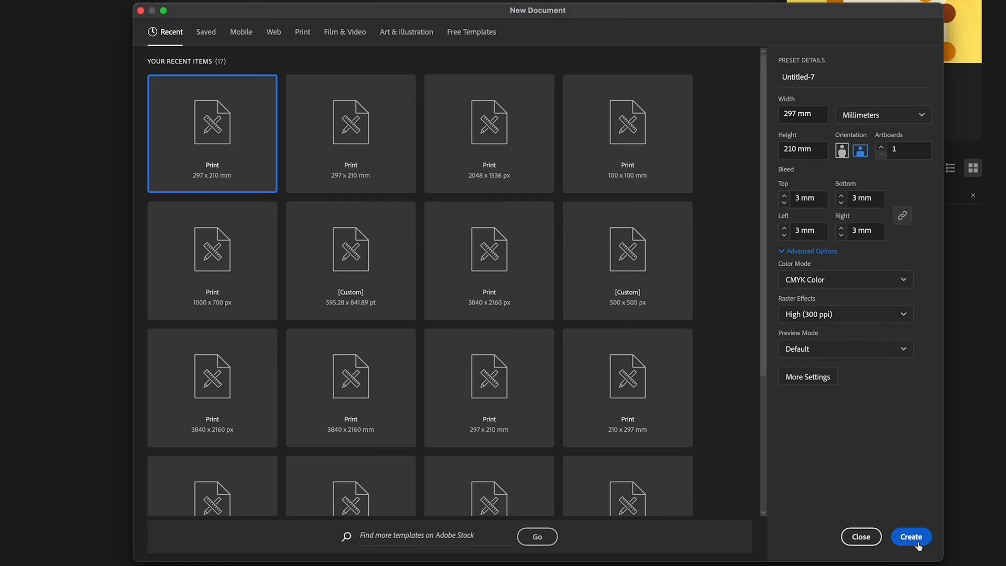
Create the 297 × 210 mm CMYK document with 3 mm bleed as Untitled-7.
{"action": "left_click", "coordinate": [912, 537]}
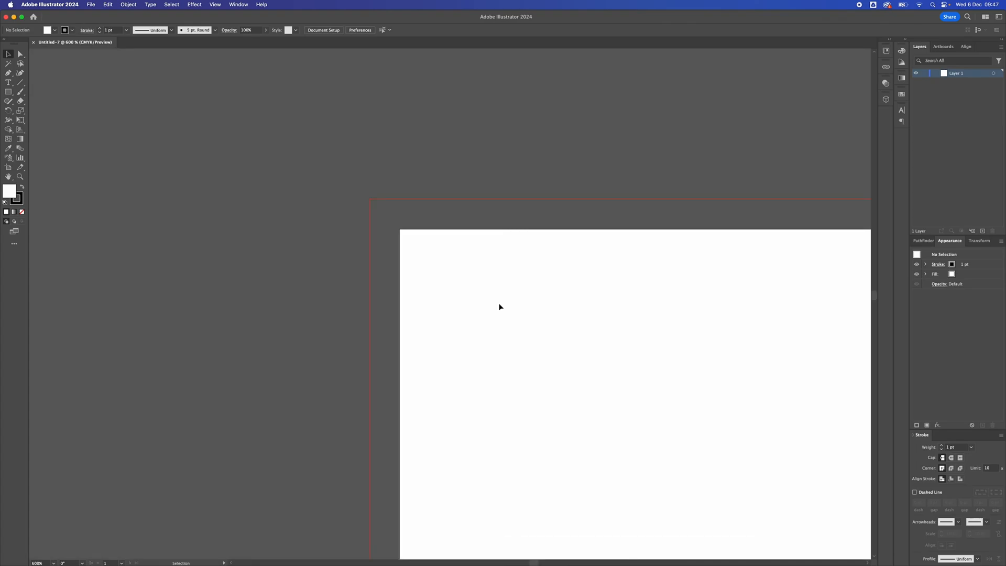
{"action": "mouse_move", "coordinate": [489, 234]}
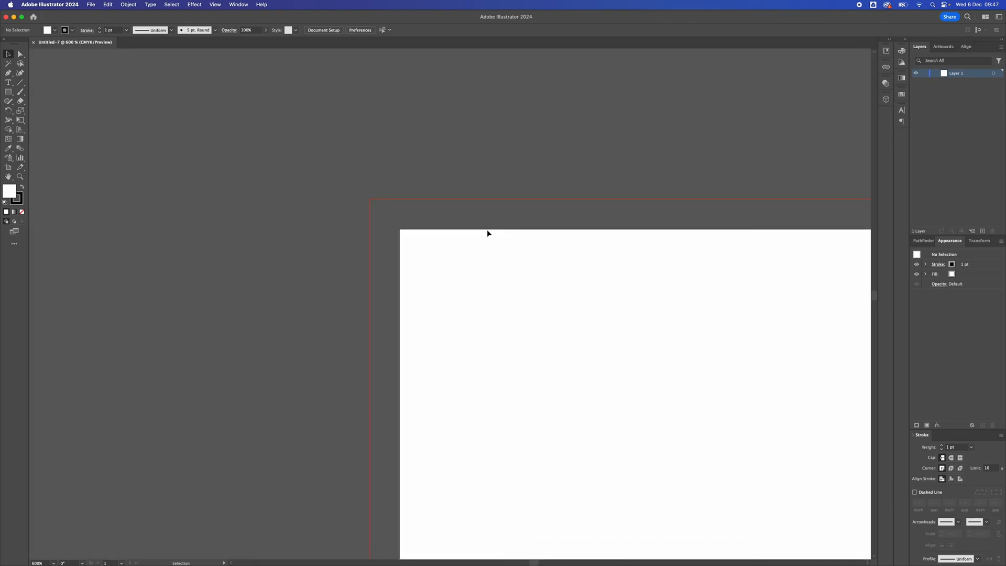
{"action": "mouse_move", "coordinate": [499, 201]}
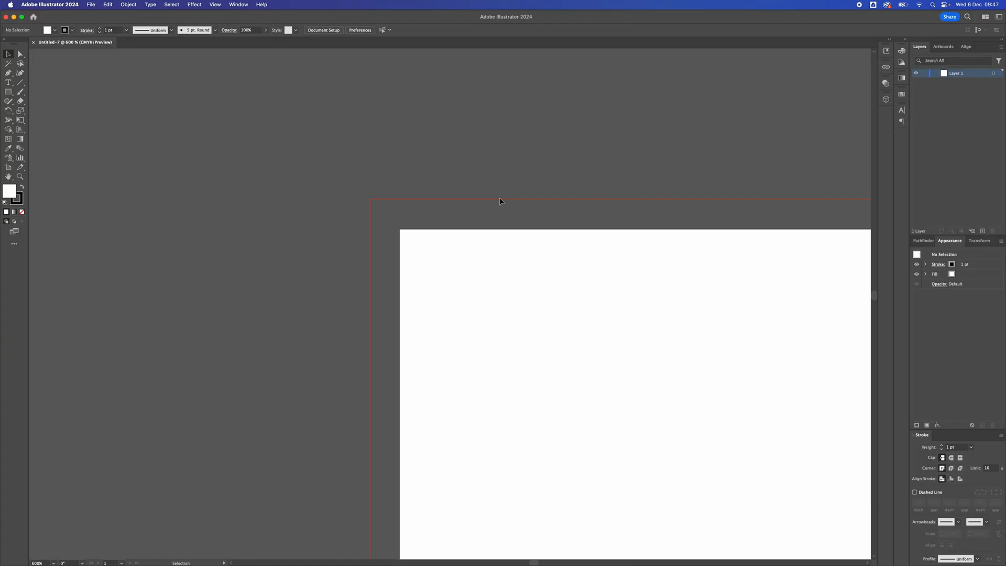
{"action": "mouse_move", "coordinate": [504, 203]}
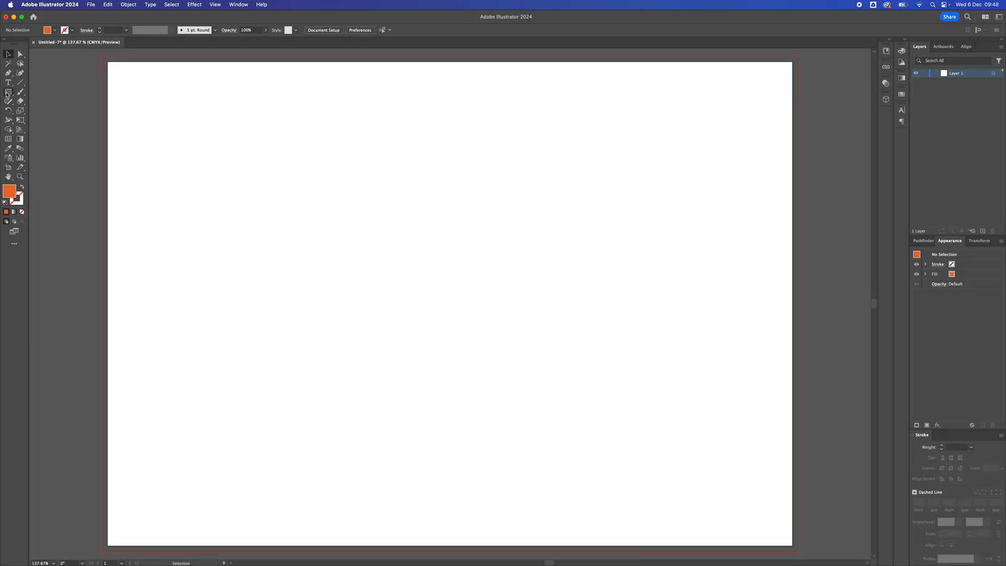
Draw an orange, strokeless rectangle from the top-left to the bottom-right bleed corner.
{"action": "left_click", "coordinate": [7, 93]}
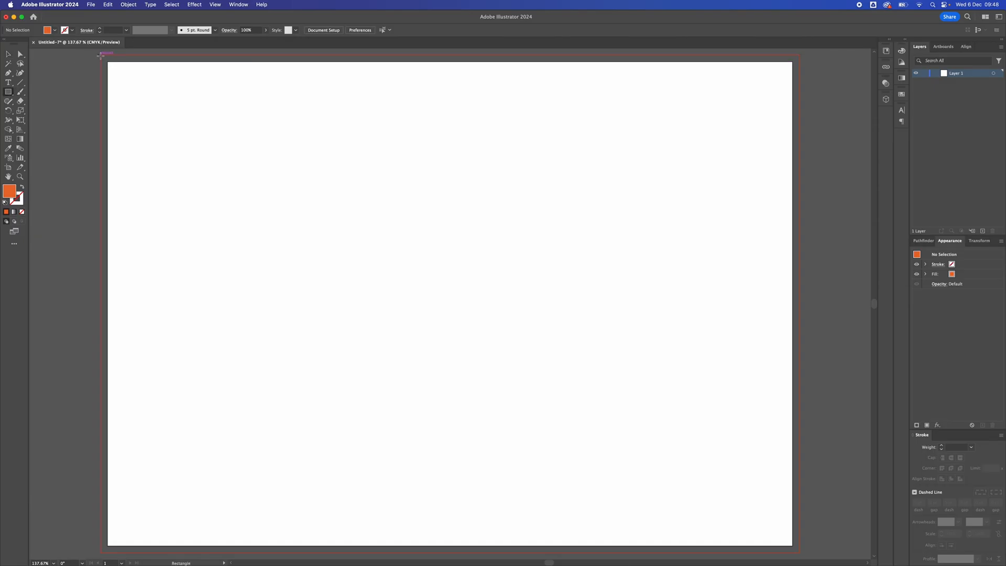
{"action": "left_click_drag", "start_coordinate": [108, 59], "coordinate": [801, 546]}
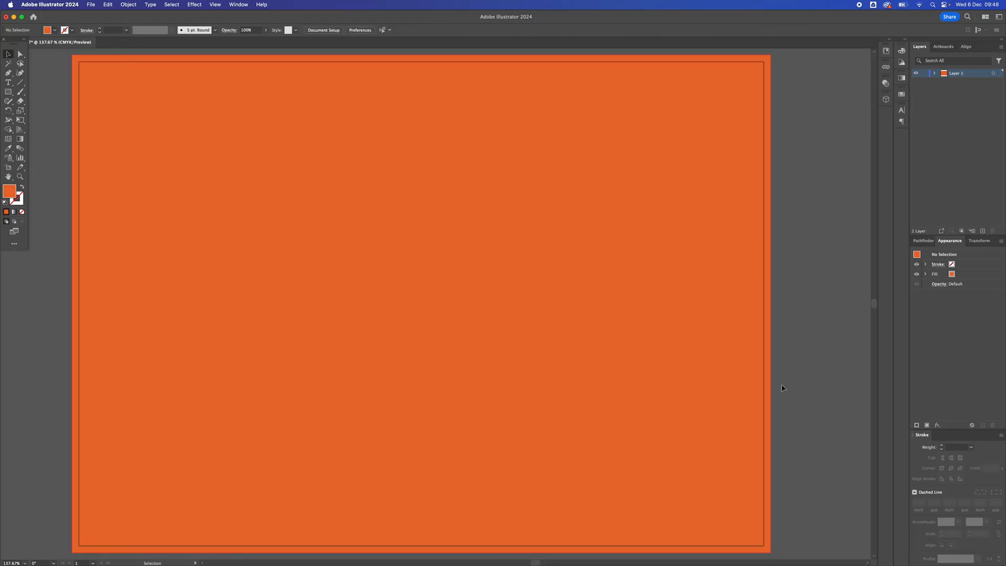
{"action": "mouse_move", "coordinate": [847, 102]}
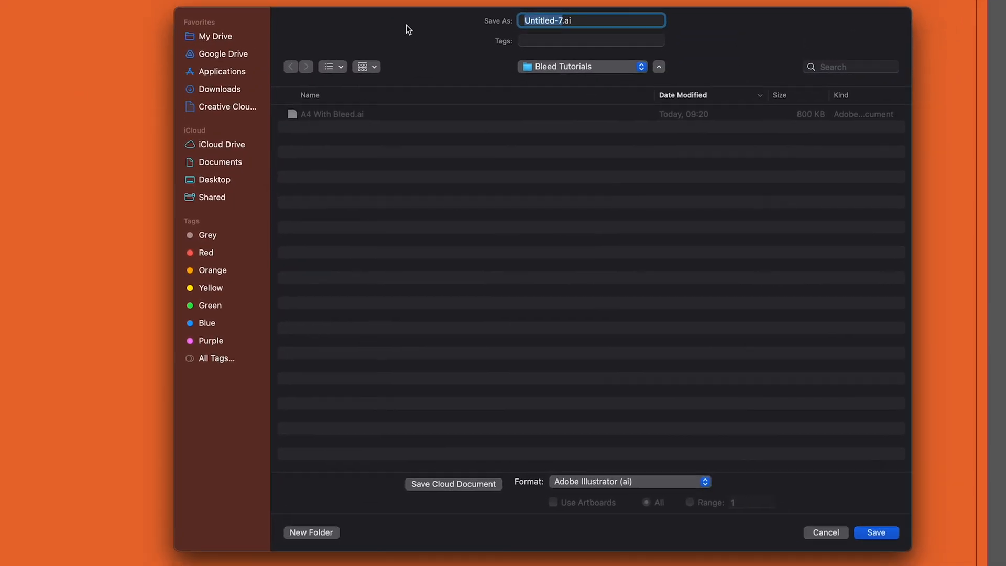
Save the artwork as Print in Adobe PDF (pdf) format in the Bleed Tutorials folder.
{"action": "type", "text": "Pr.ai"}
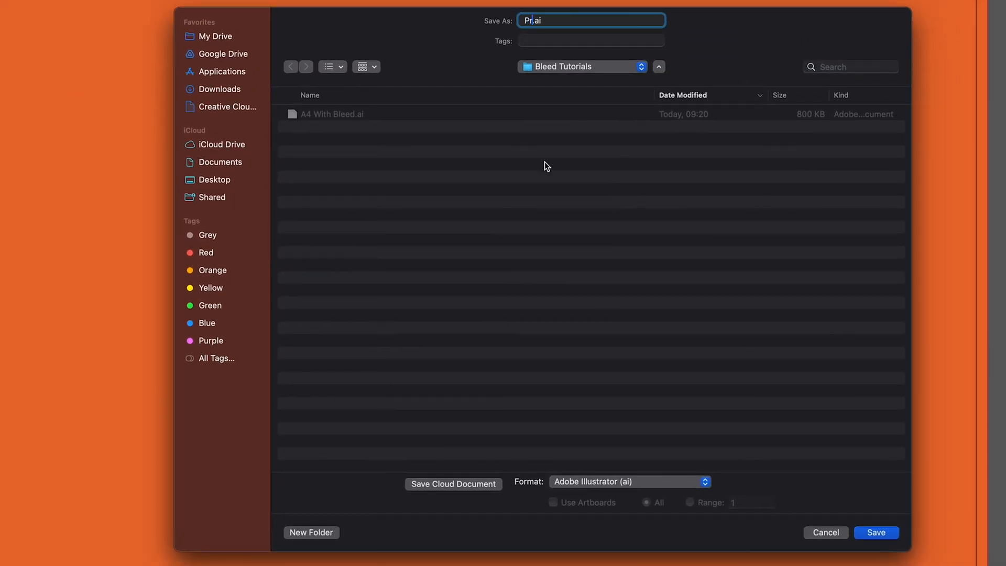
{"action": "left_click", "coordinate": [630, 481]}
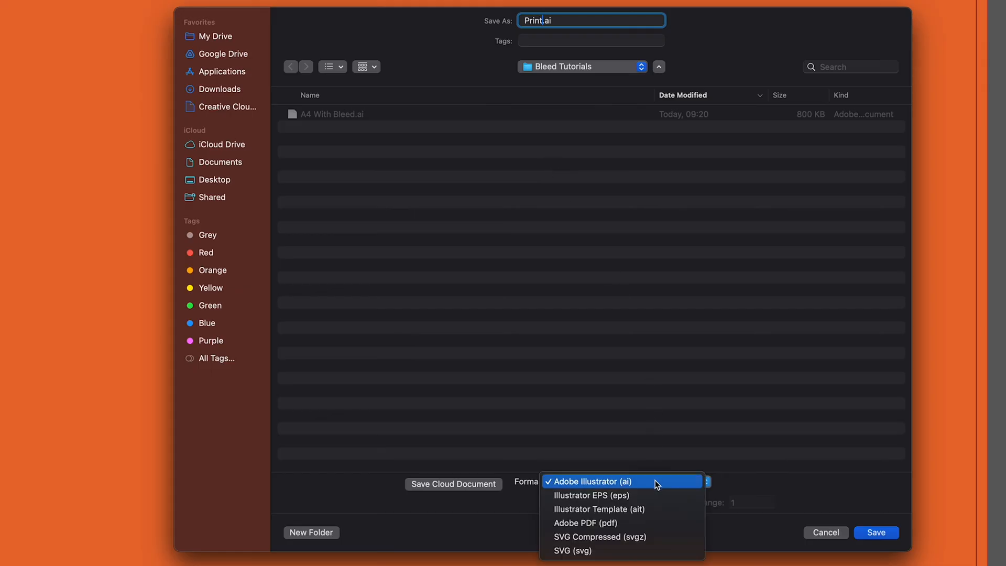
{"action": "mouse_move", "coordinate": [577, 524]}
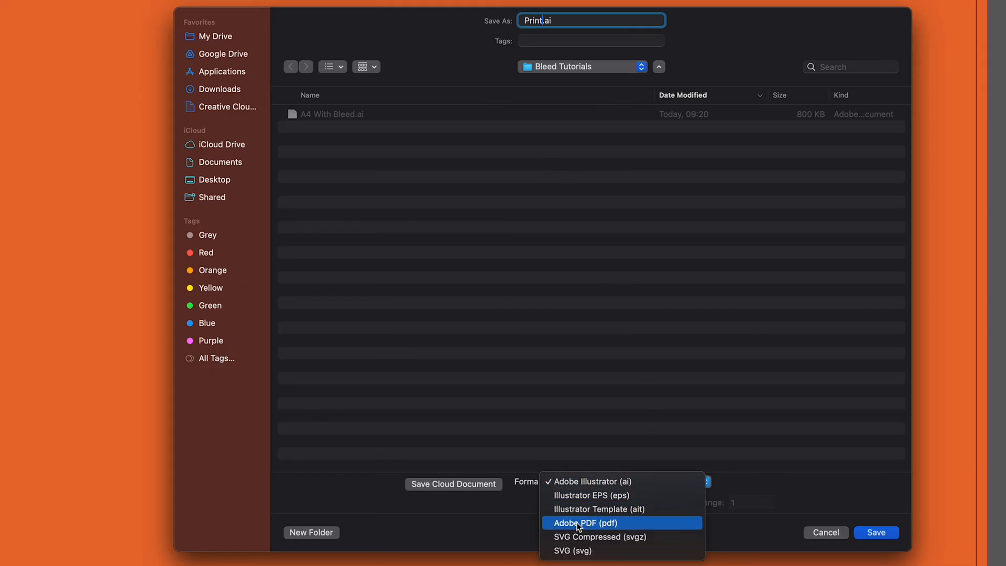
{"action": "left_click", "coordinate": [583, 522]}
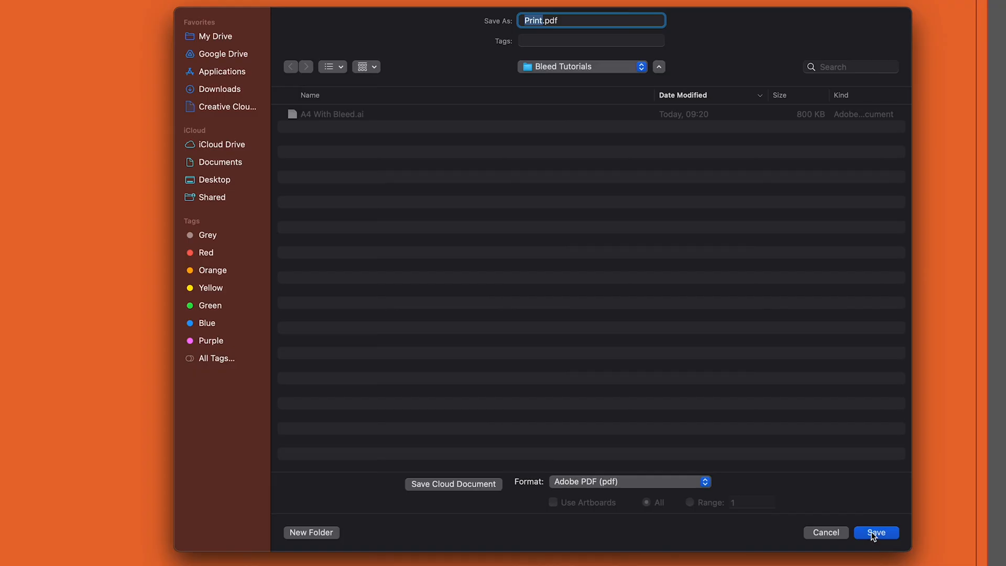
{"action": "left_click", "coordinate": [876, 533]}
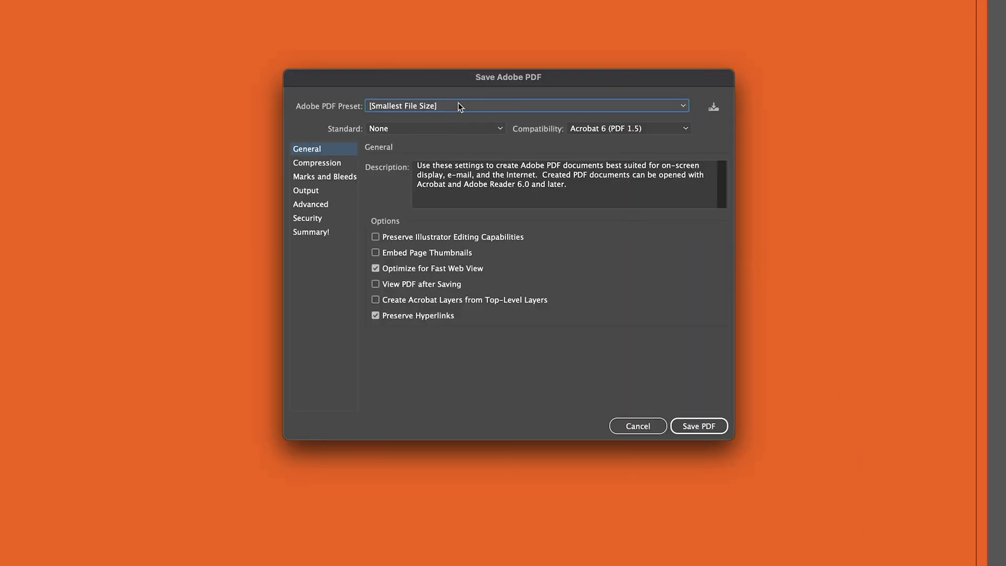
Export with the [PDF/X-1a:2001] preset, Trim Marks and Use Document Bleed Settings enabled.
{"action": "left_click", "coordinate": [528, 105]}
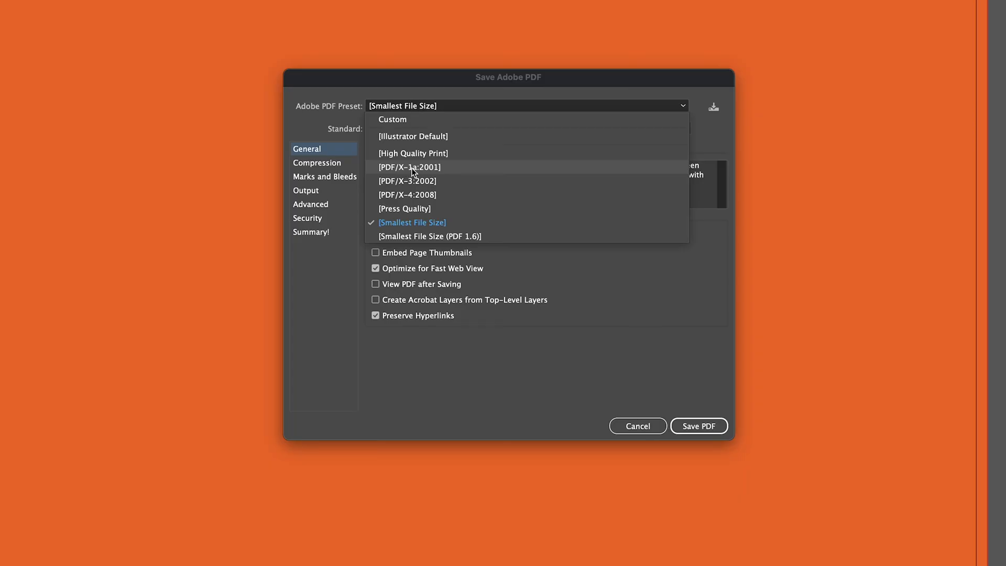
{"action": "left_click", "coordinate": [408, 166]}
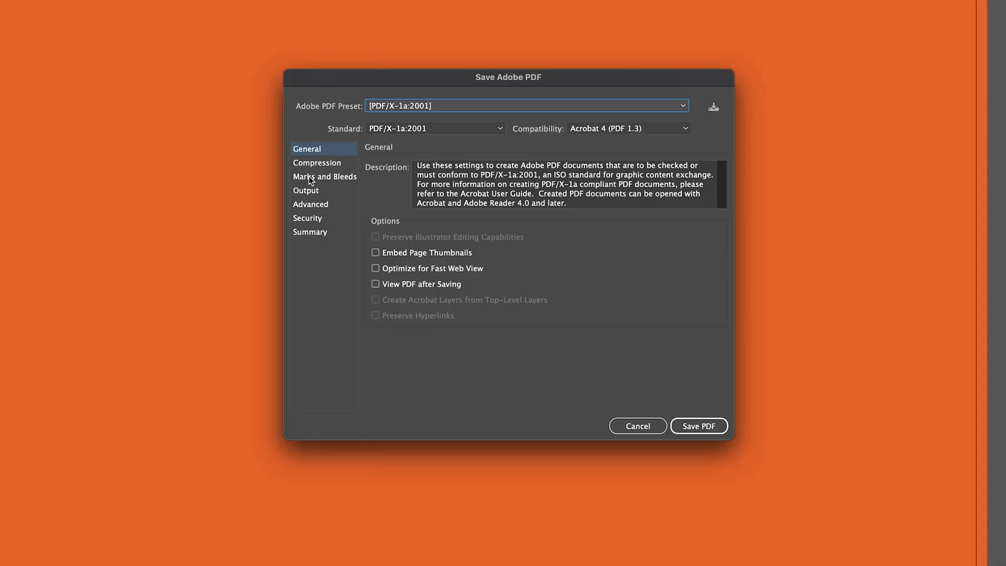
{"action": "left_click", "coordinate": [325, 176]}
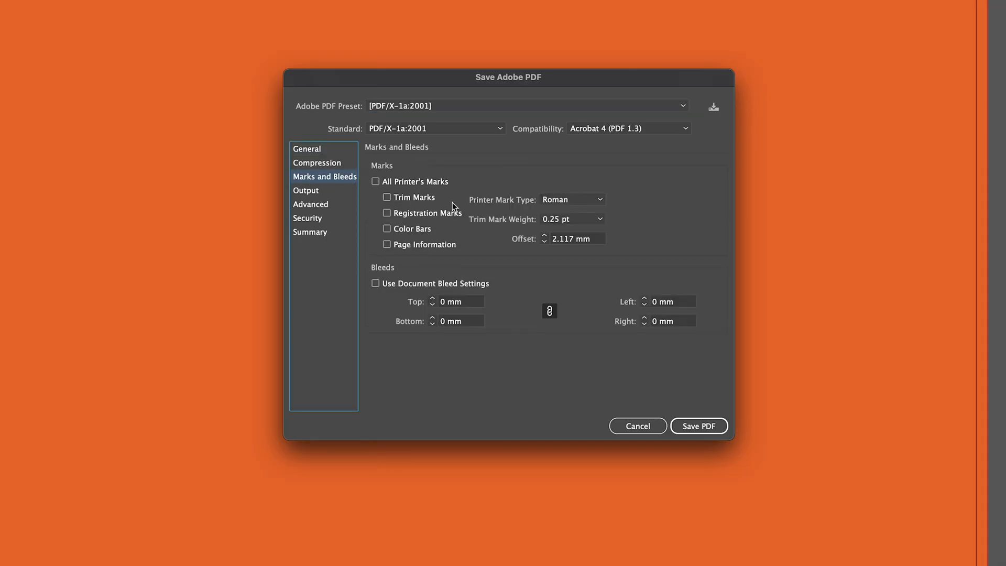
{"action": "left_click", "coordinate": [387, 197]}
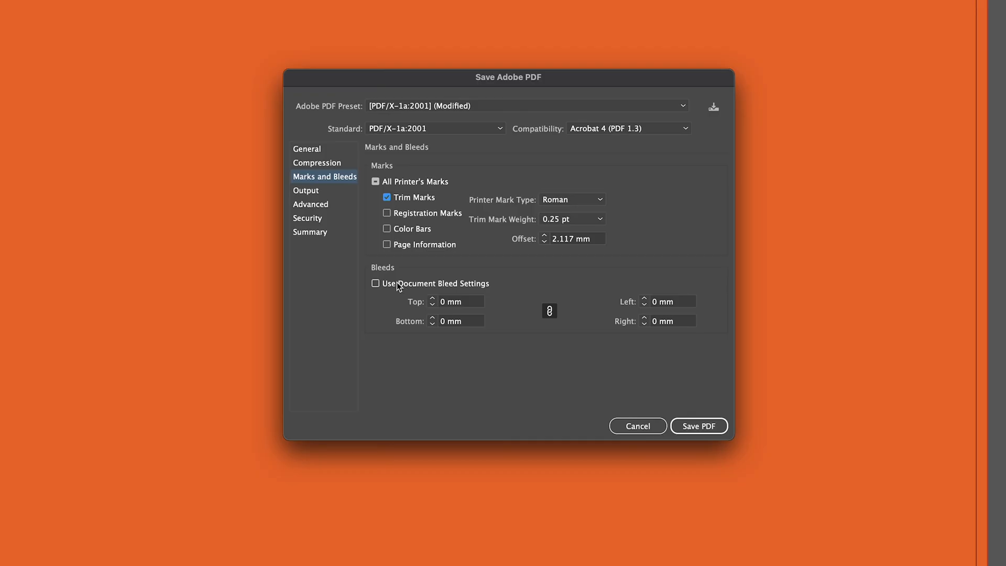
{"action": "left_click", "coordinate": [375, 283]}
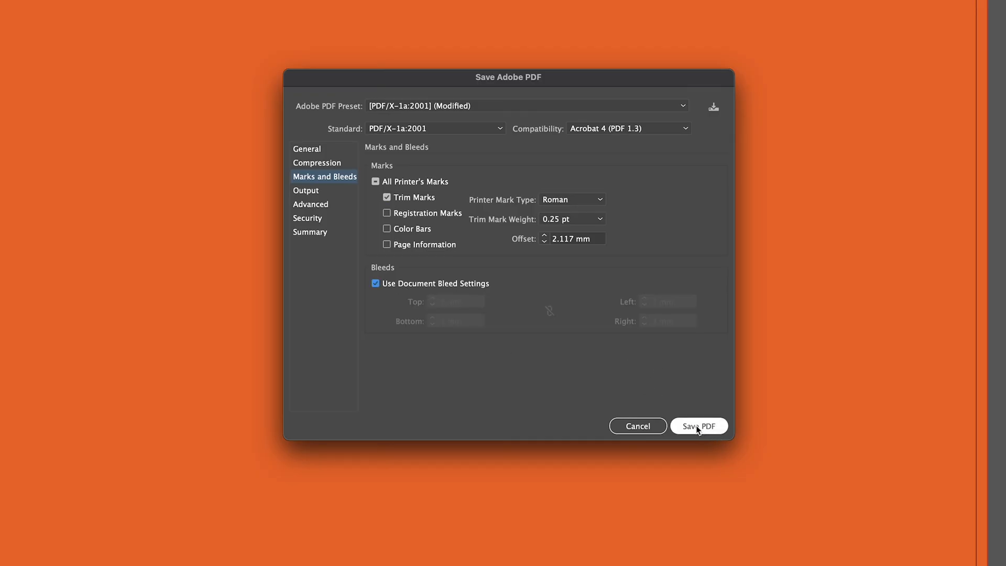
{"action": "left_click", "coordinate": [699, 425]}
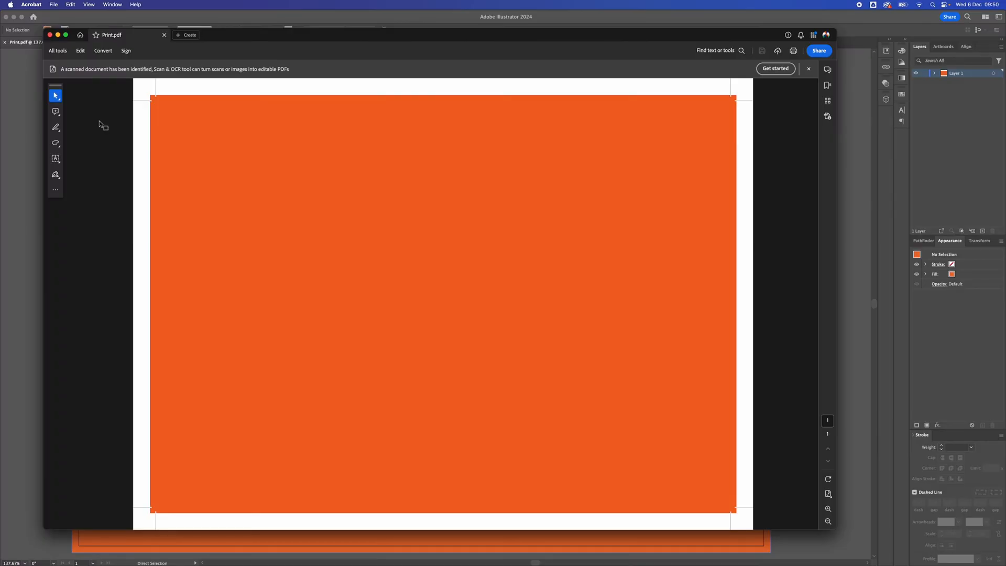
{"action": "mouse_move", "coordinate": [154, 88]}
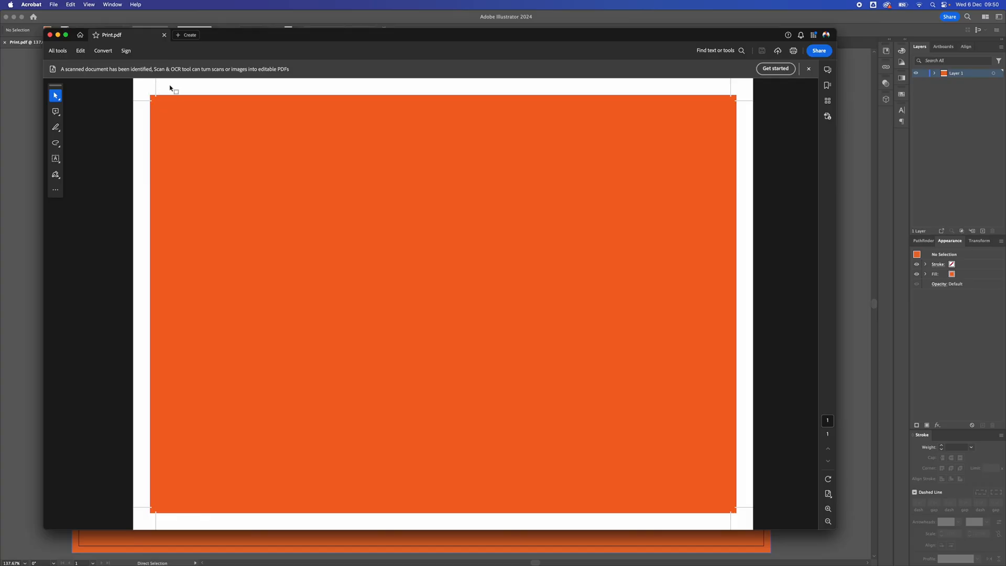
{"action": "mouse_move", "coordinate": [734, 102]}
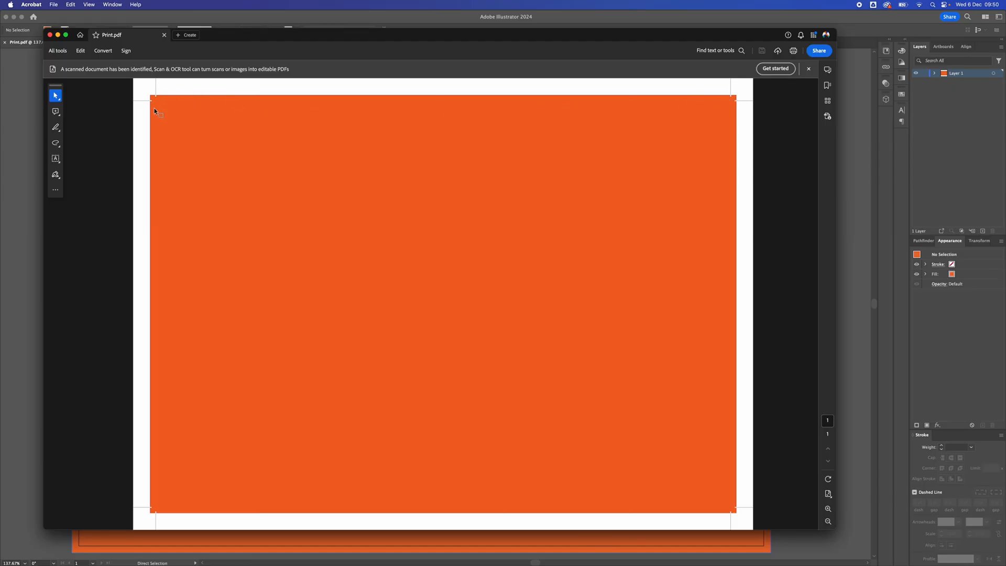
{"action": "mouse_move", "coordinate": [156, 126]}
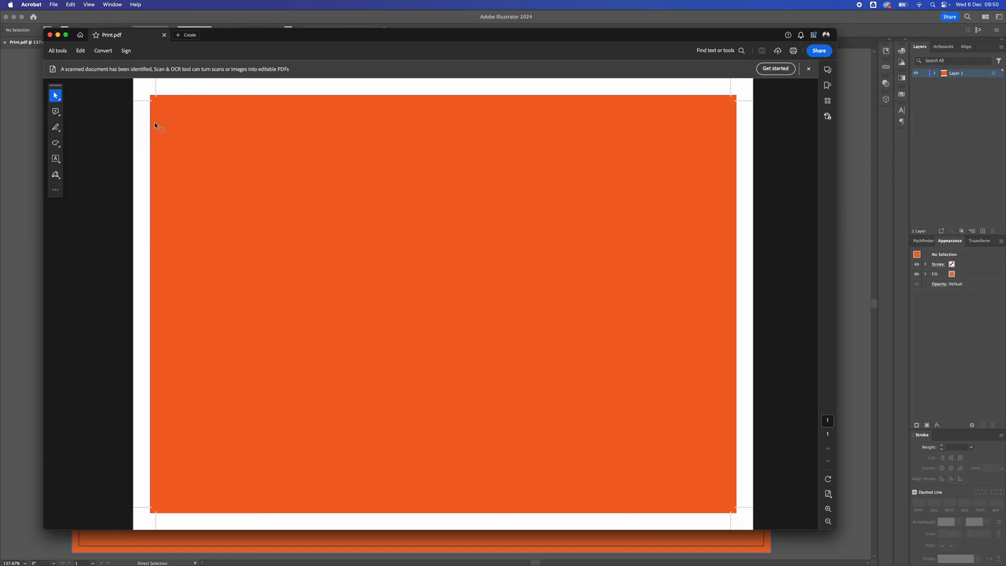